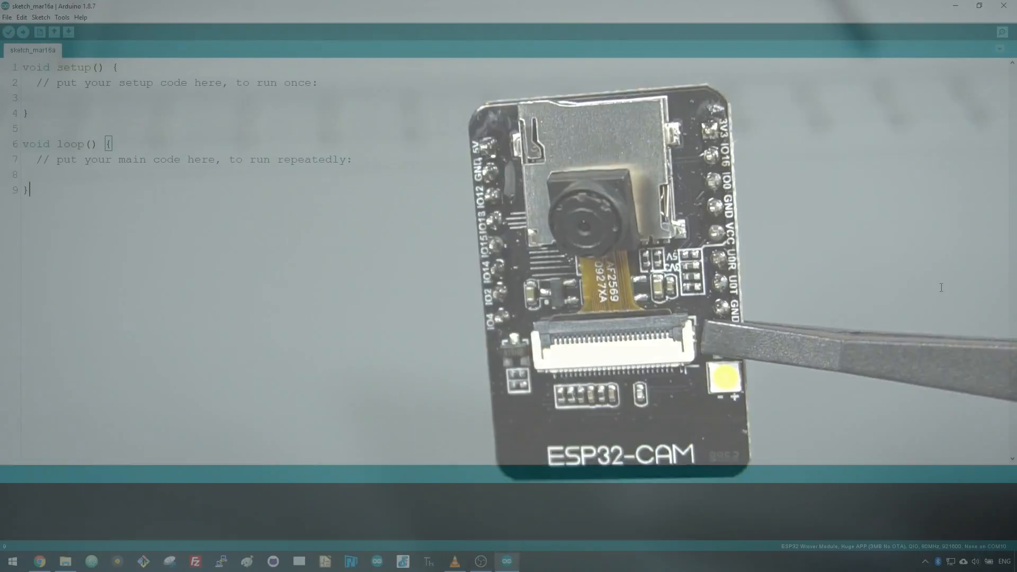
Step: Search Boards Manager for esp32 and confirm Espressif esp32 1.0.1 is installed
click(63, 18)
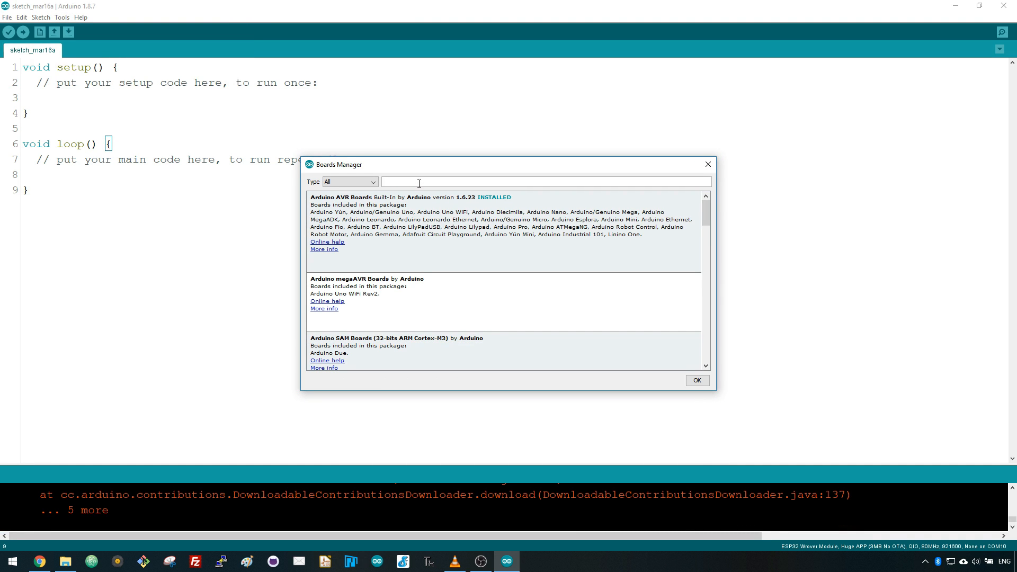
text(esp32)
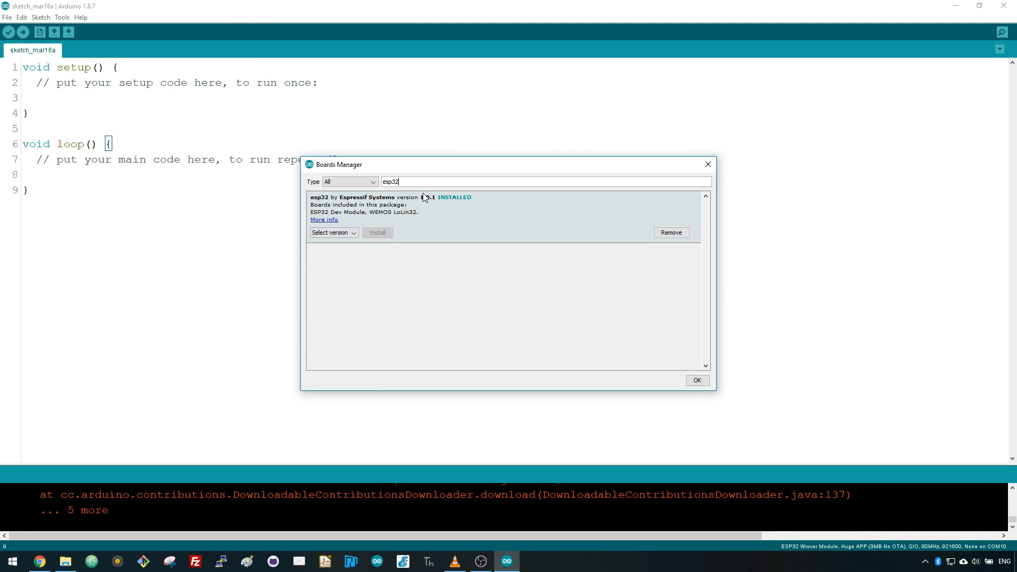
click(333, 232)
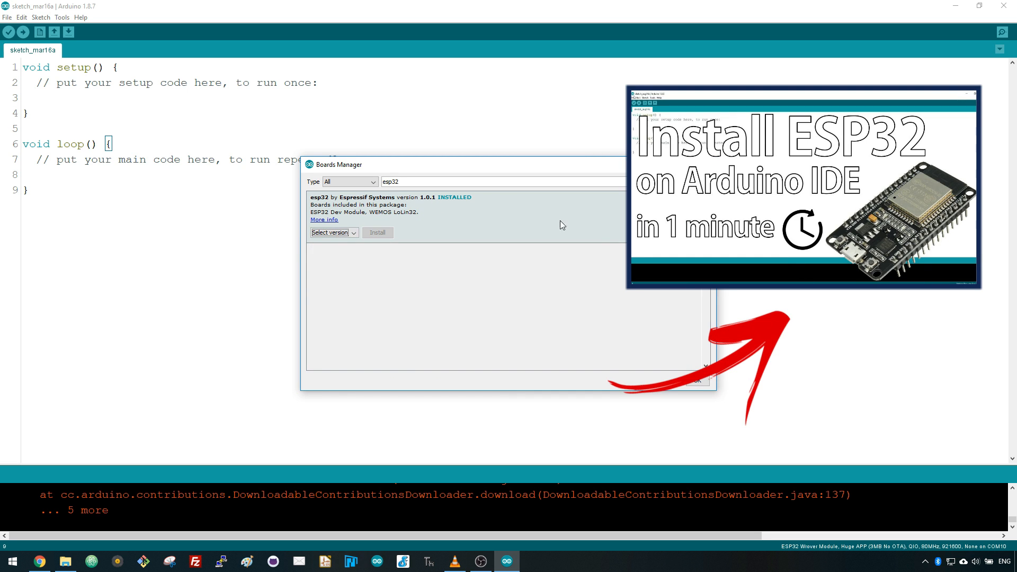
mouse_move(610, 223)
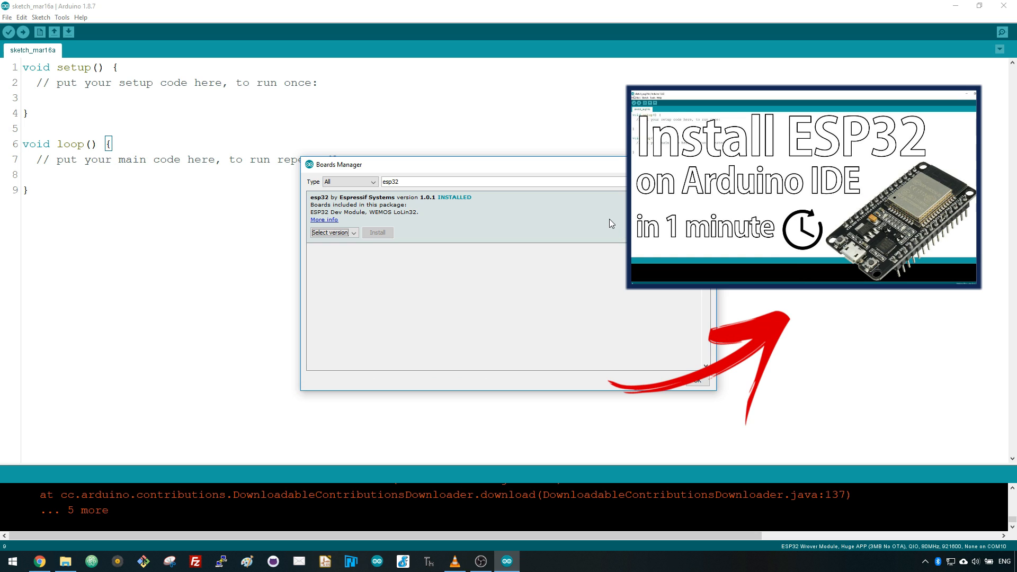
mouse_move(618, 228)
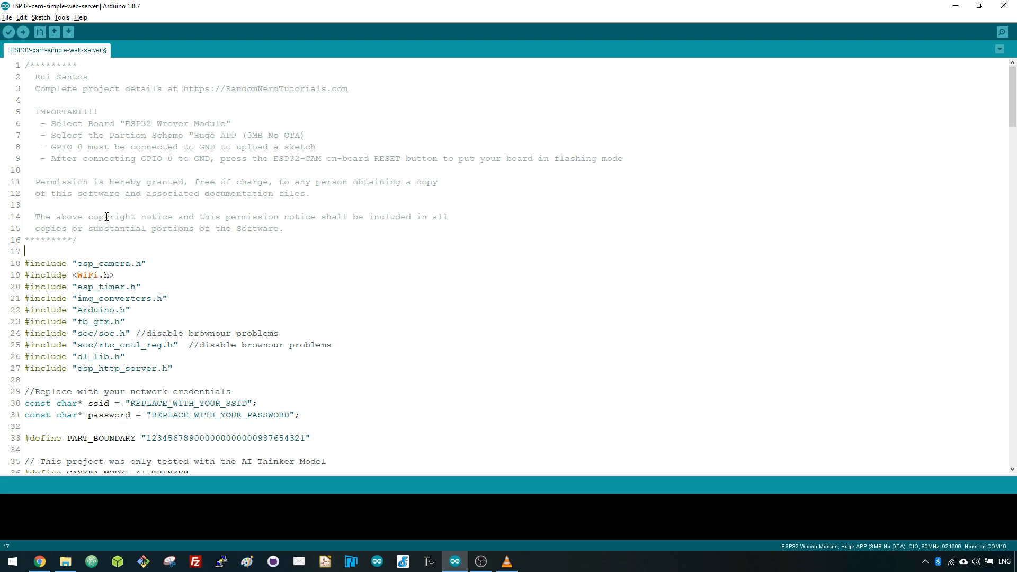
mouse_move(168, 360)
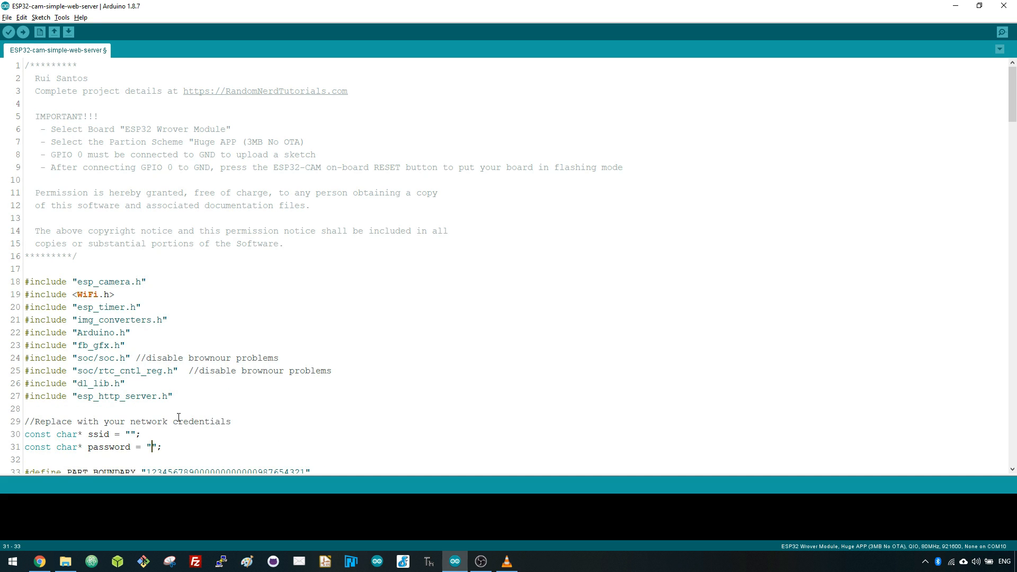
Step: Scroll the sketch to the CAMERA_MODEL_AI_THINKER definition and select it
scroll(down, 3)
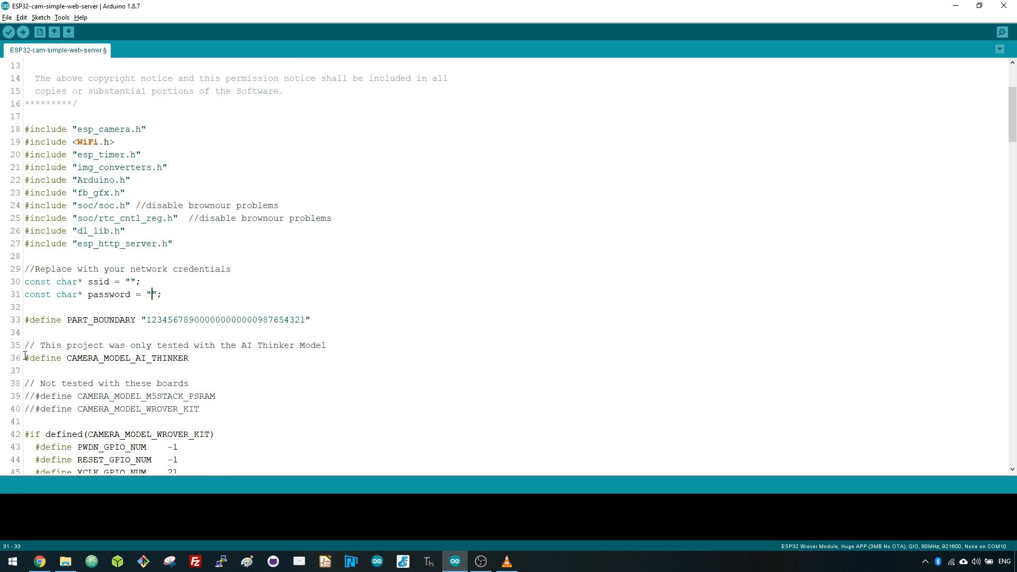
double_click(127, 358)
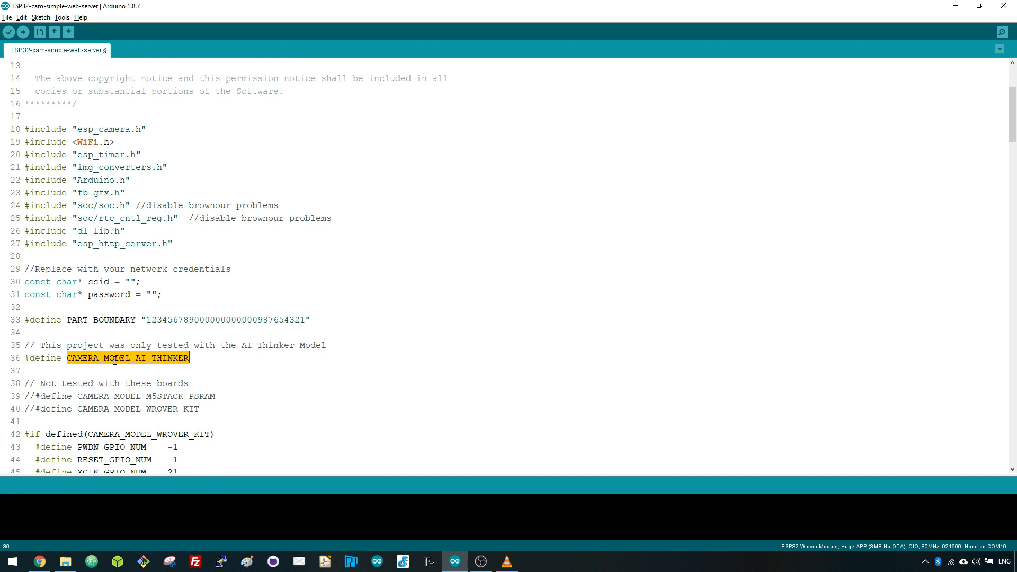
click(153, 370)
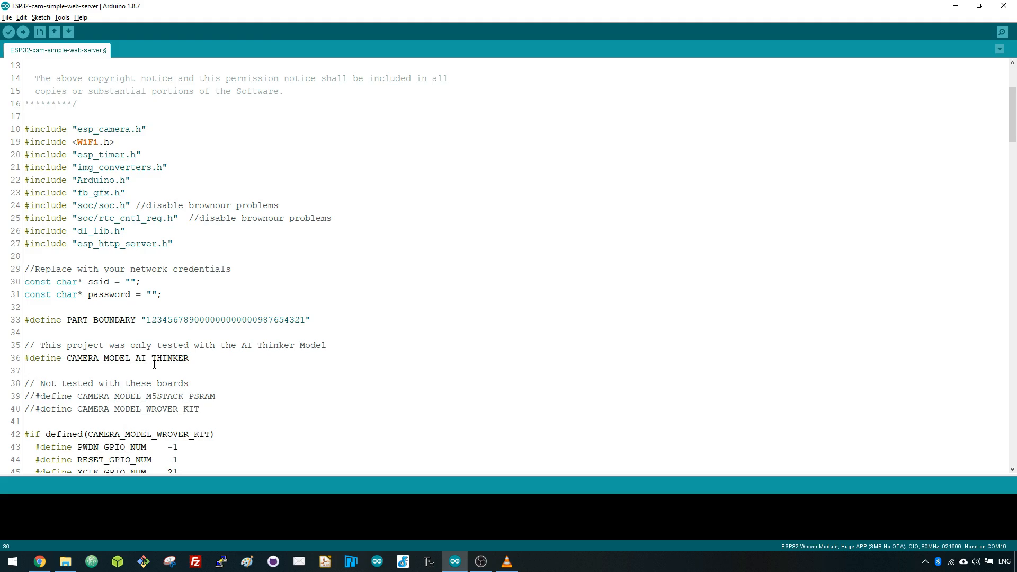
click(74, 20)
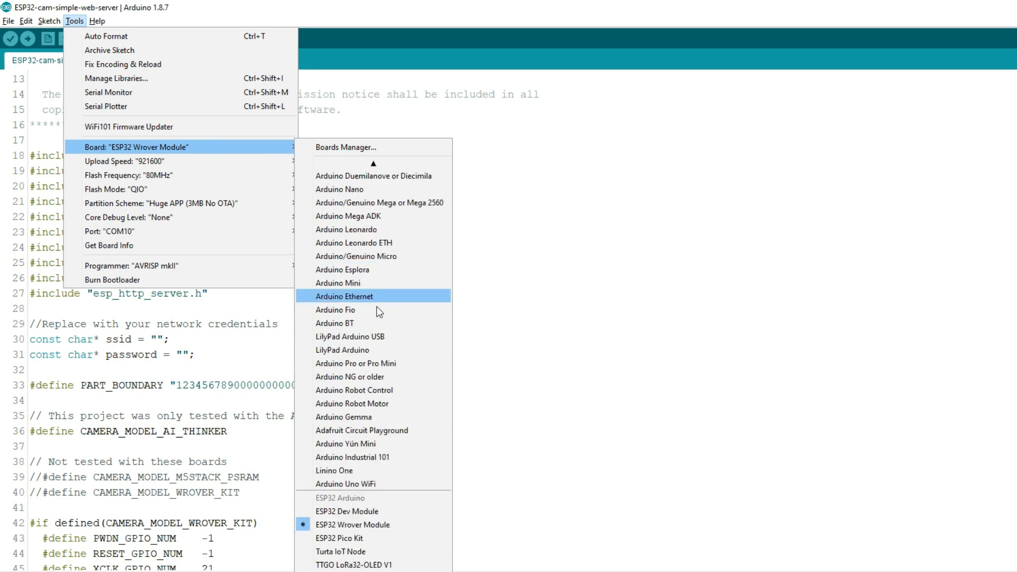
Step: Set the ESP32 Wrover Module partition scheme to Huge APP (3MB No OTA)
scroll(down, 3)
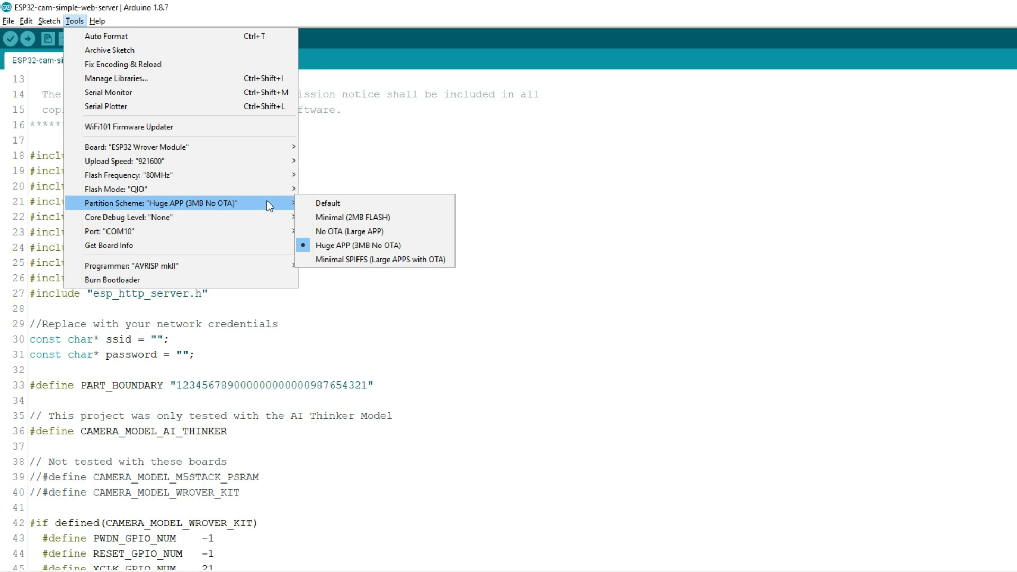
mouse_move(378, 245)
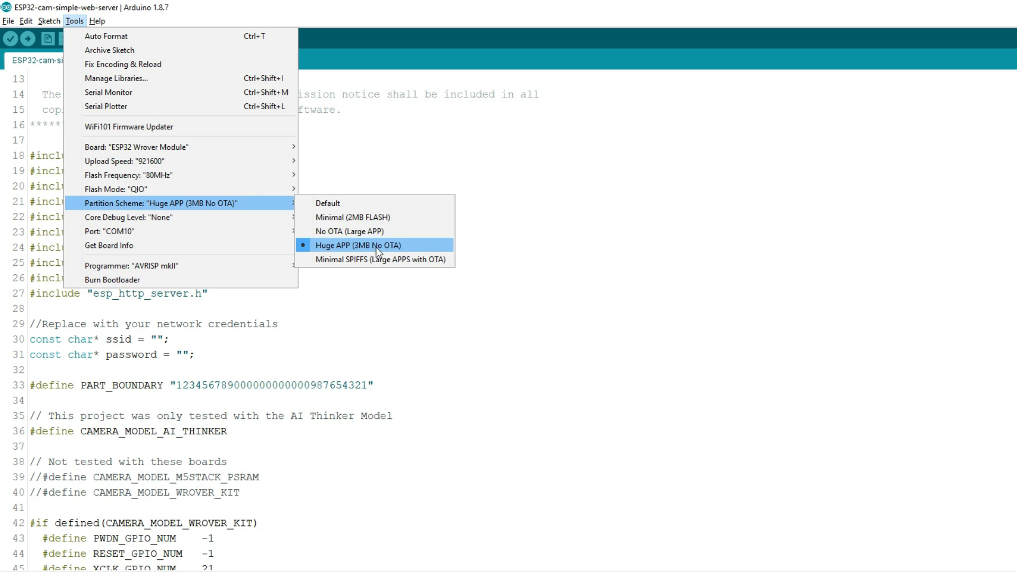
mouse_move(409, 253)
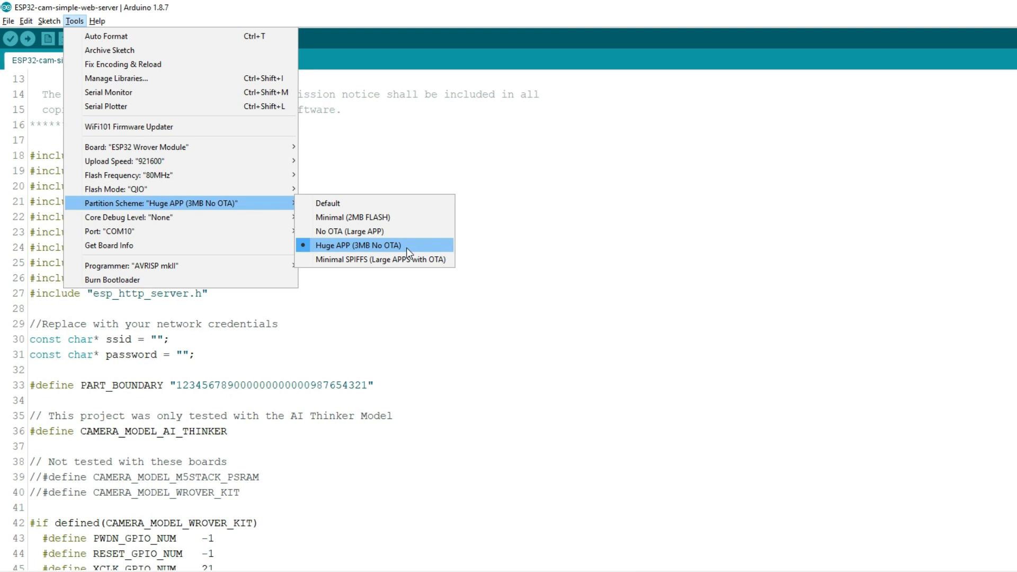
click(357, 245)
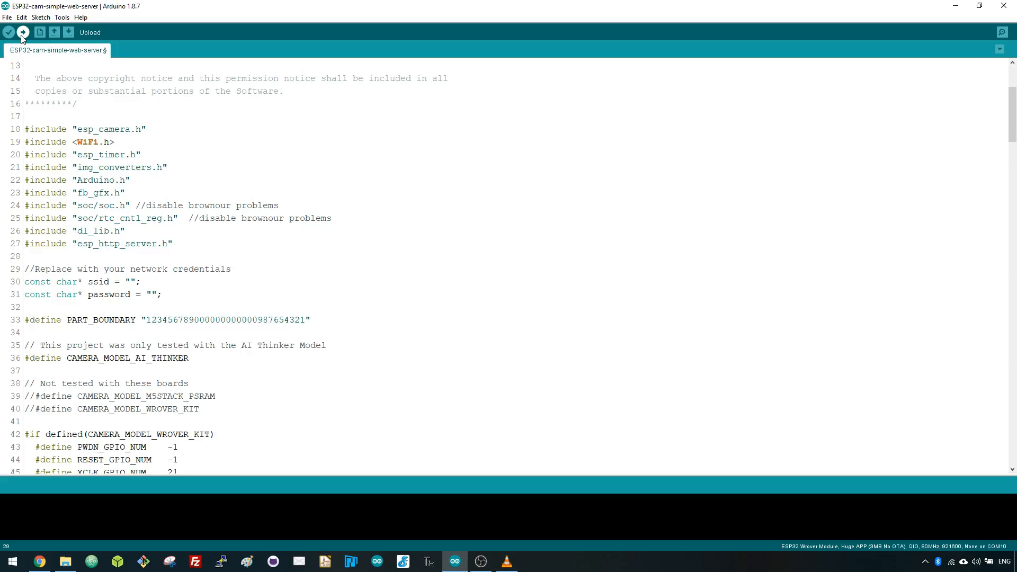
Step: Upload the web server sketch to the ESP32, then open the COM10 Serial Monitor
click(22, 31)
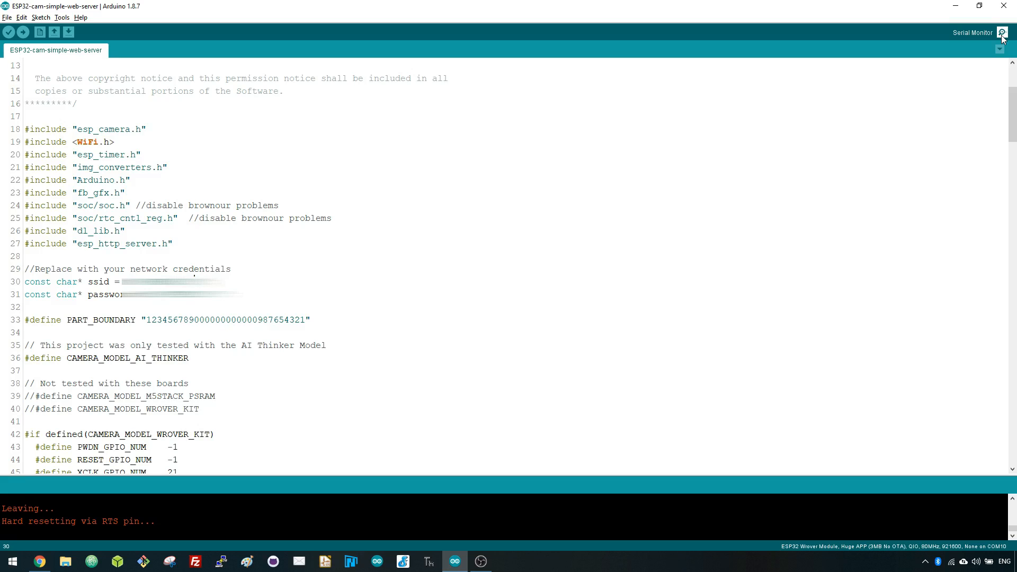
click(1002, 32)
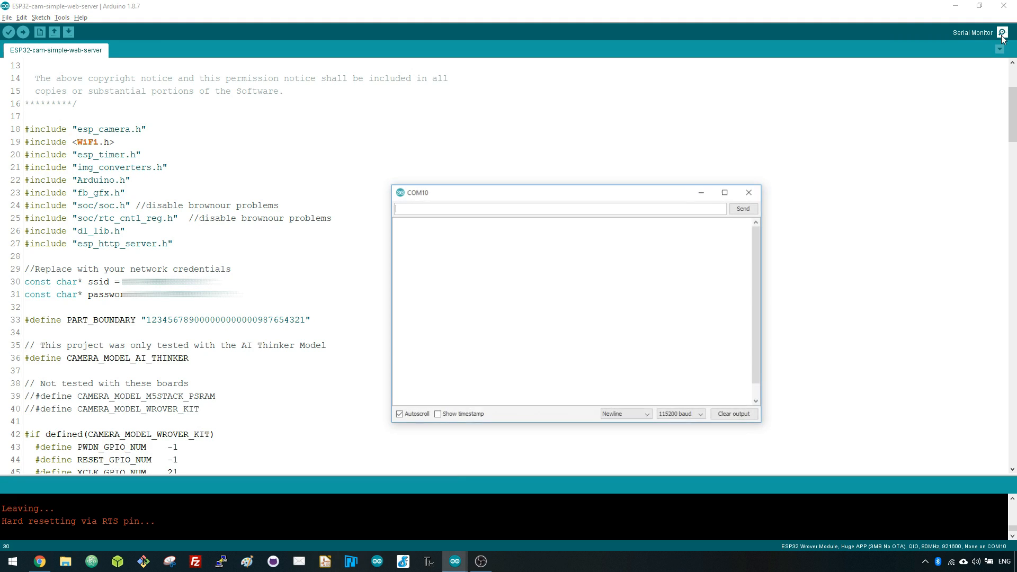